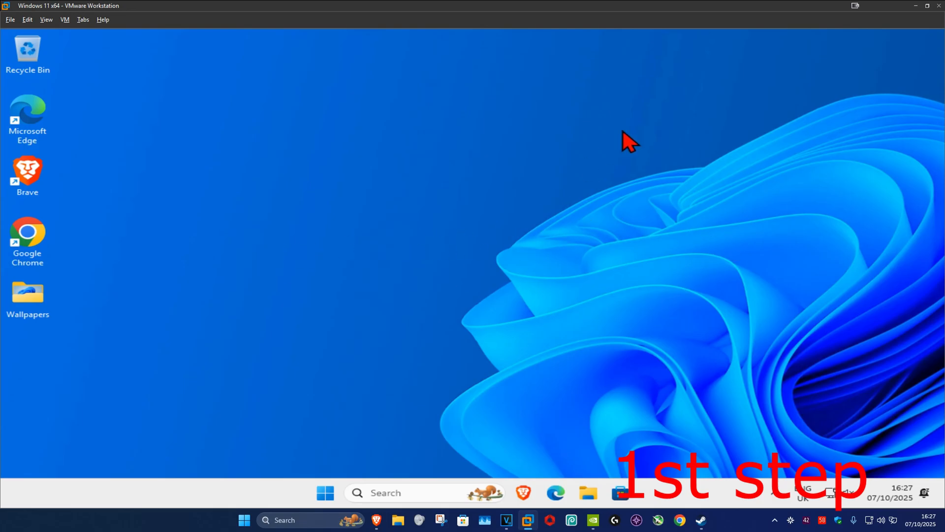
Step: Open Date & time settings from search and sync the clock with the time server
{"action": "type", "text": "date and tim"}
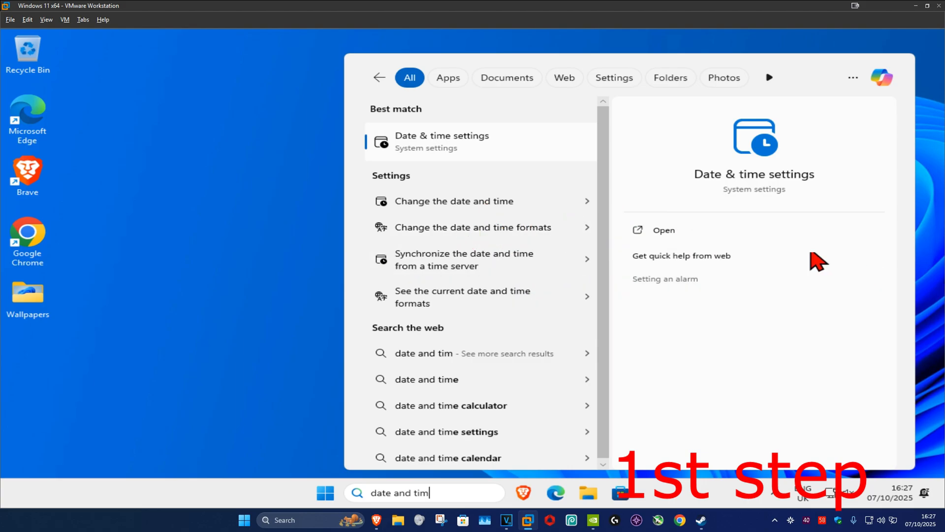
{"action": "left_click", "coordinate": [662, 230]}
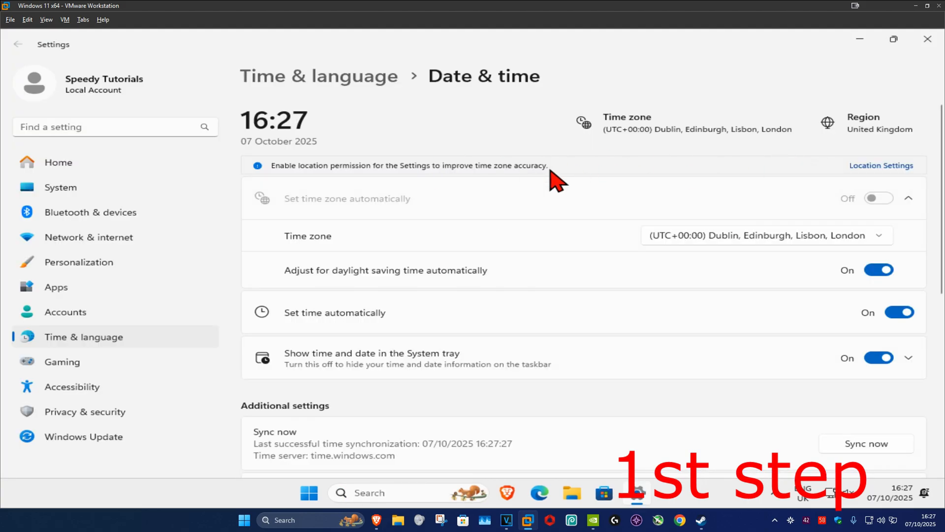
{"action": "mouse_move", "coordinate": [741, 253]}
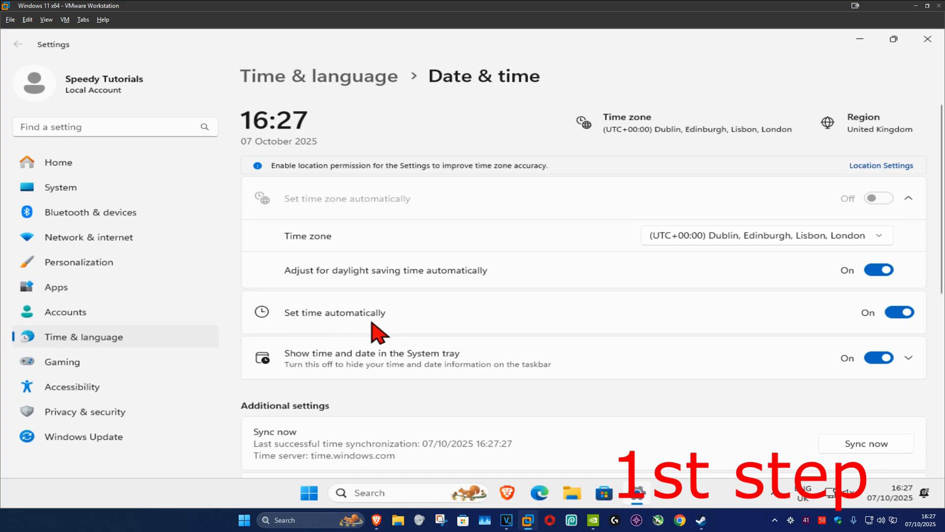
{"action": "mouse_move", "coordinate": [464, 269]}
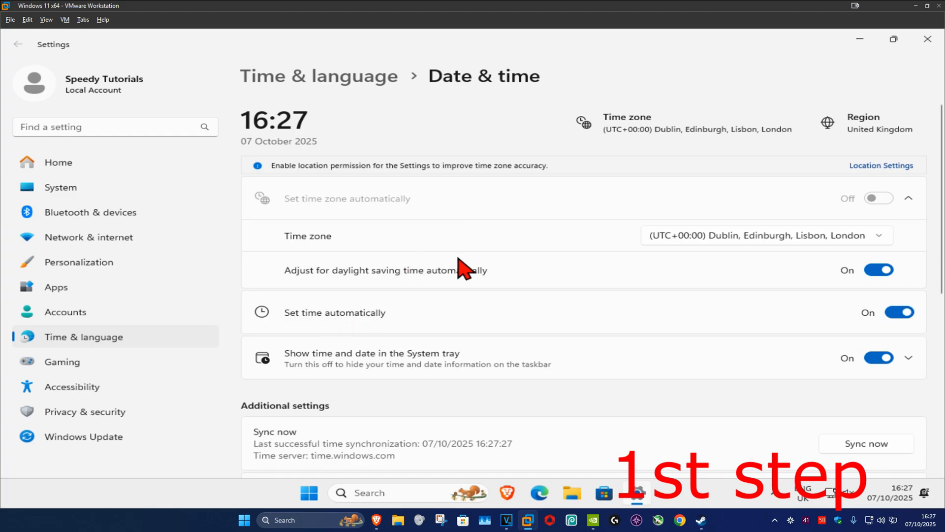
{"action": "scroll", "scroll_direction": "down", "scroll_amount": 3}
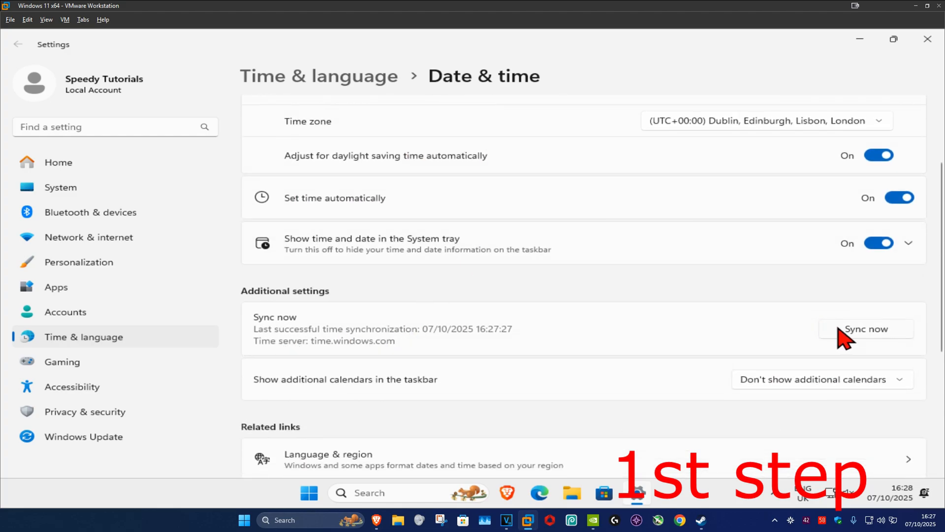
{"action": "left_click", "coordinate": [867, 328]}
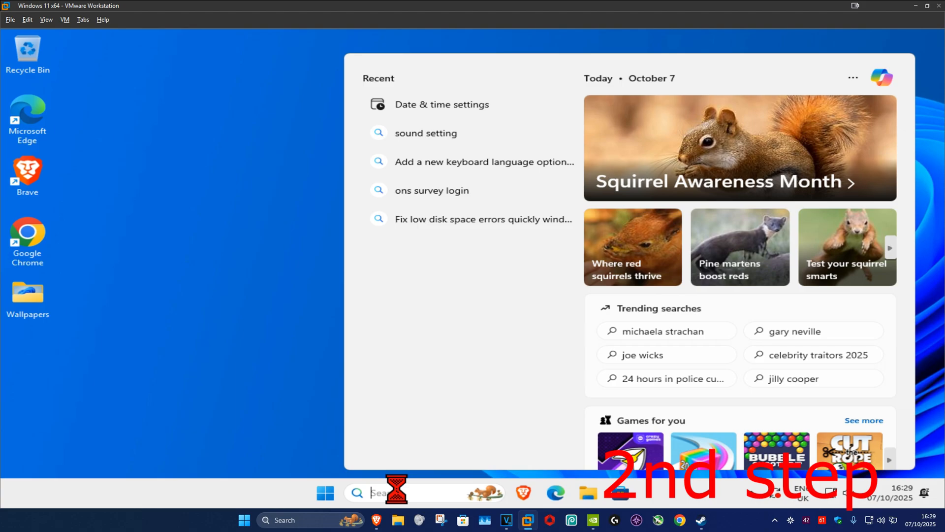
Step: Run 'sfc /scannow' in an administrator Command Prompt to repair corrupt system files
{"action": "type", "text": "cmd"}
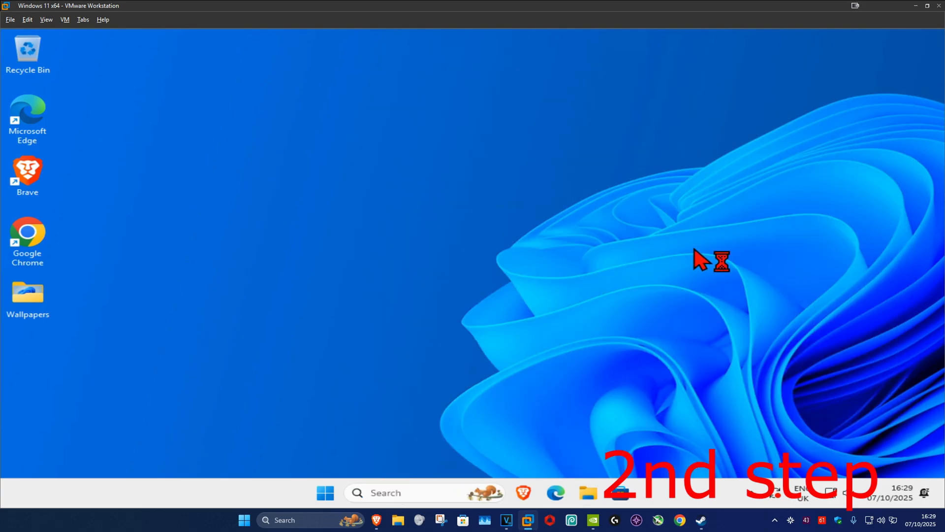
{"action": "mouse_move", "coordinate": [403, 373]}
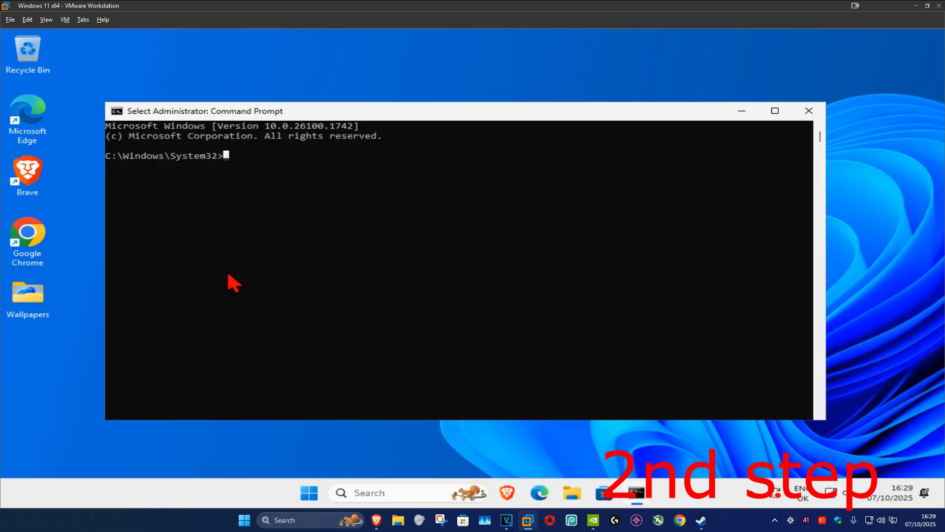
{"action": "type", "text": "sfc"}
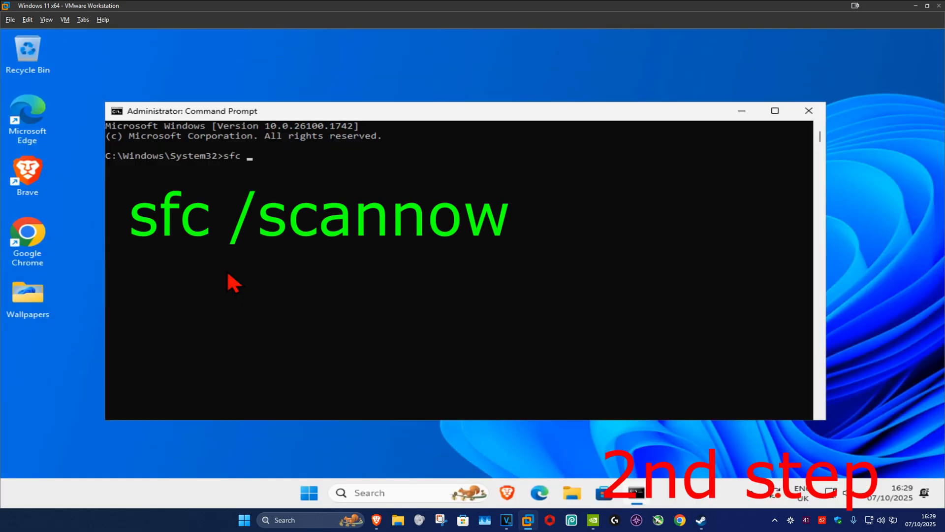
{"action": "type", "text": "/scanno"}
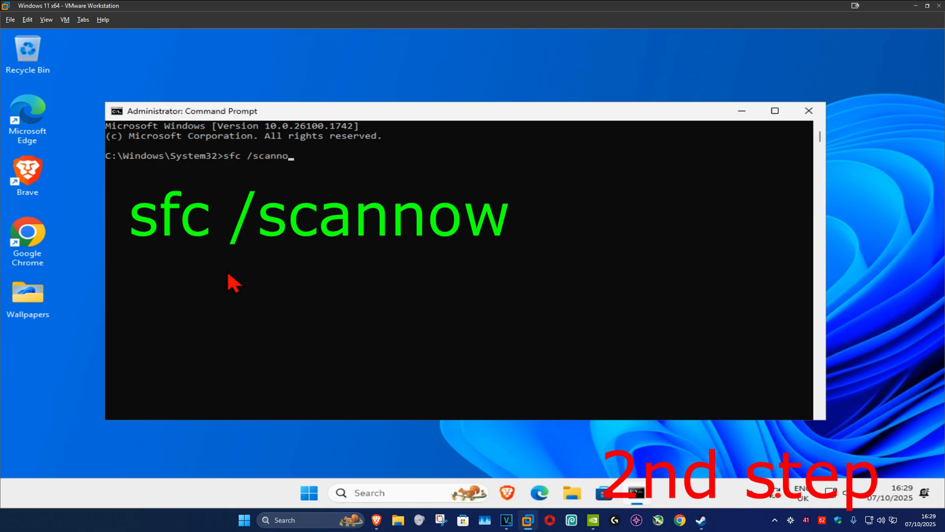
{"action": "key", "text": "Return"}
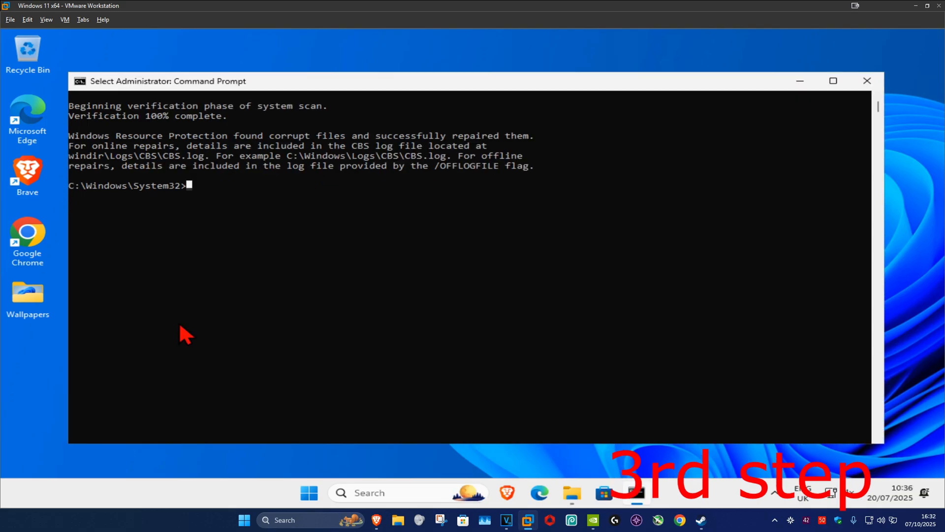
Step: Run 'dism /online /cleanup-image /restorehealth', then restart the PC from the power menu
{"action": "type", "text": "dism"}
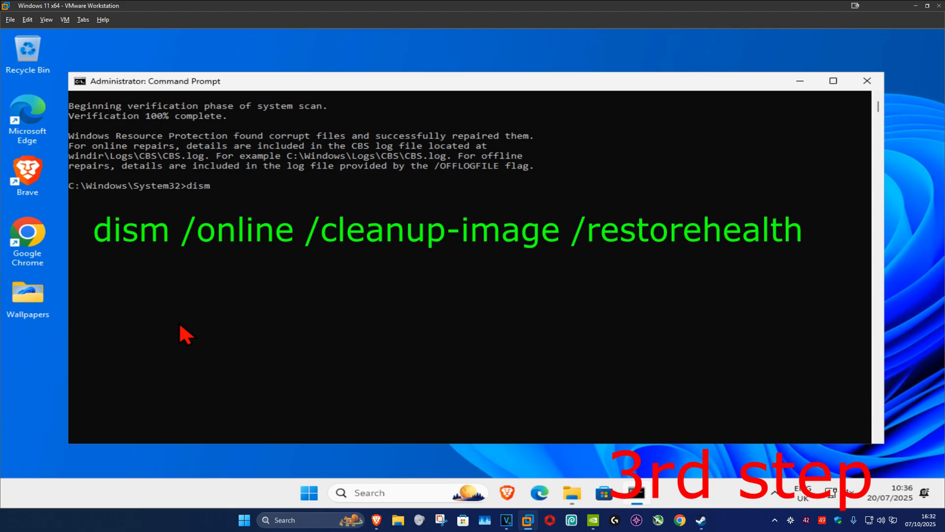
{"action": "type", "text": "/onl"}
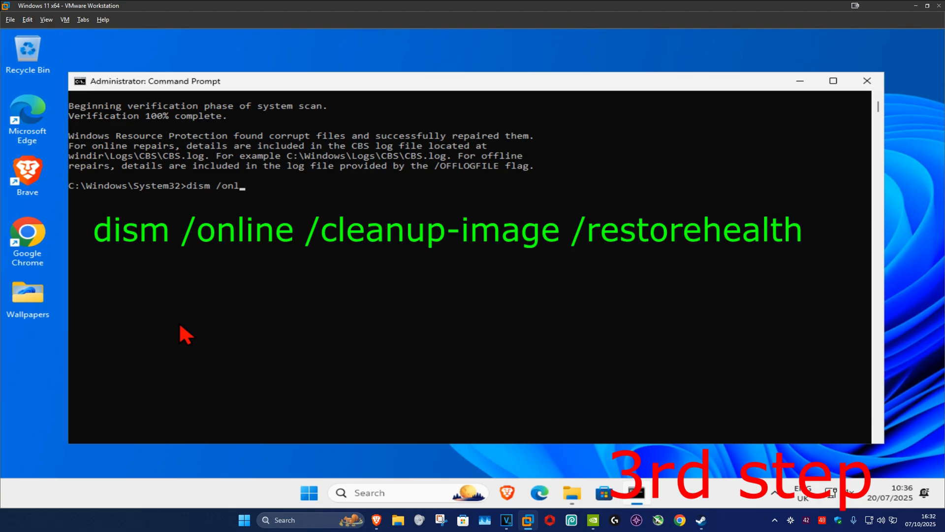
{"action": "type", "text": "ine /"}
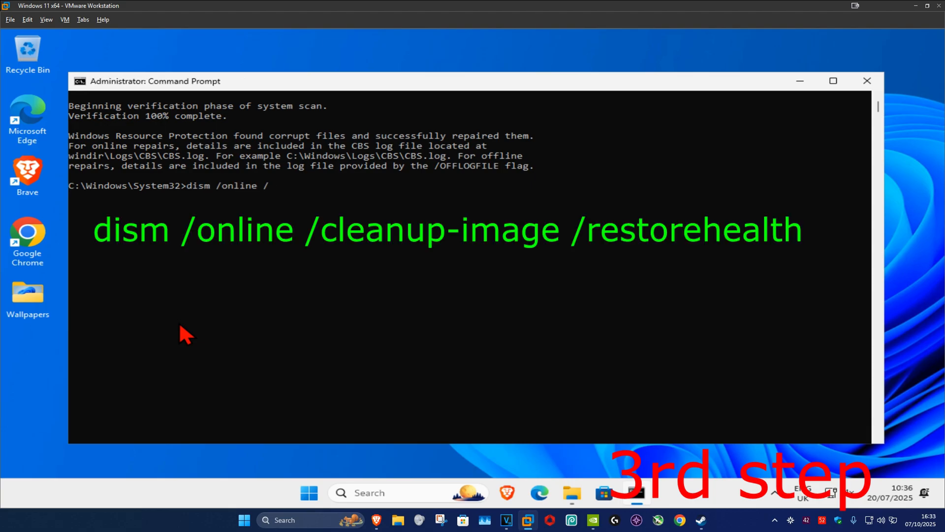
{"action": "type", "text": "cleanup-ima"}
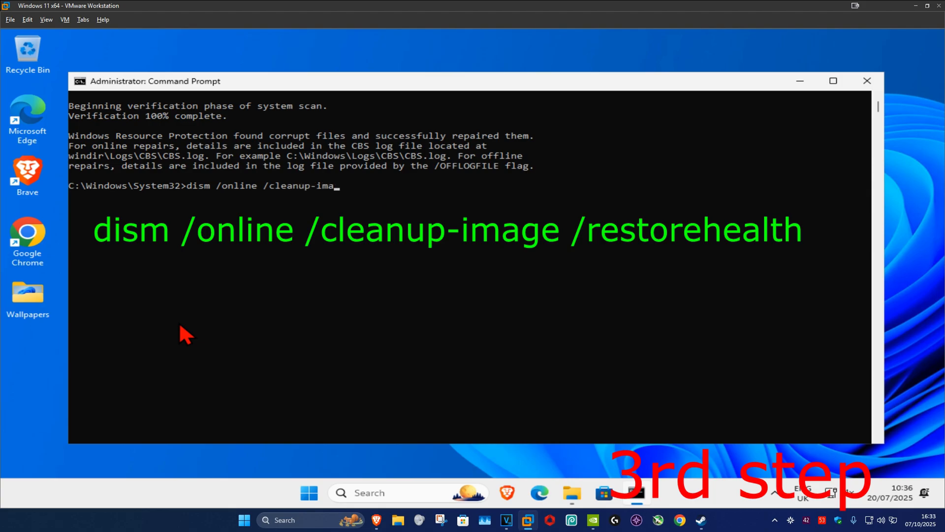
{"action": "type", "text": "ge /"}
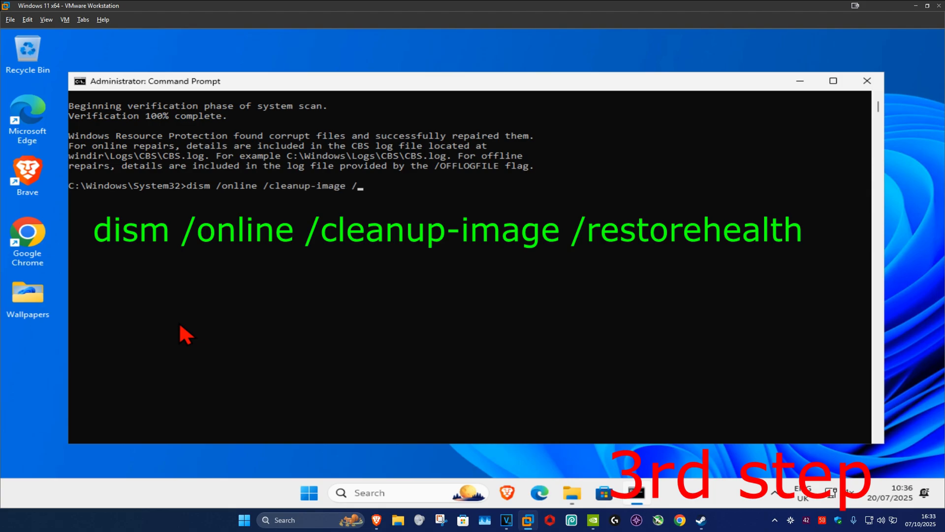
{"action": "type", "text": "restorehealth"}
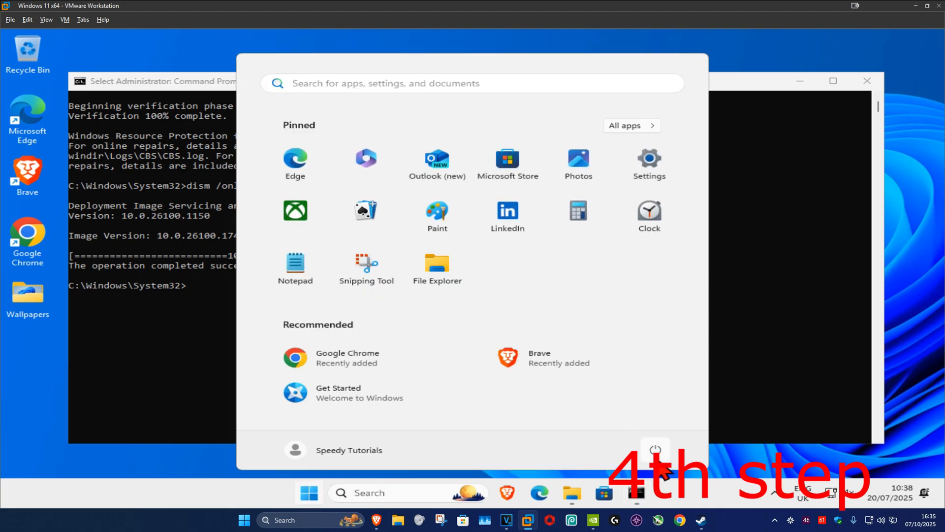
{"action": "left_click", "coordinate": [654, 450]}
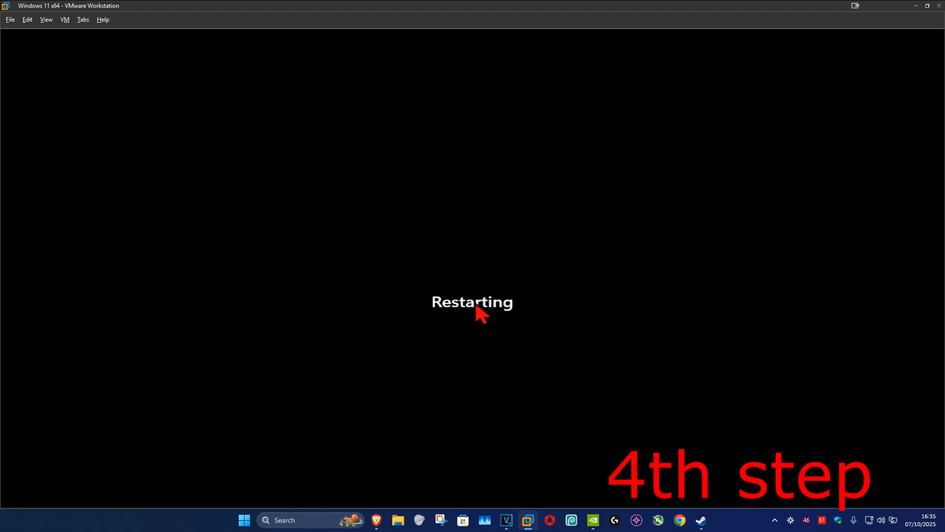